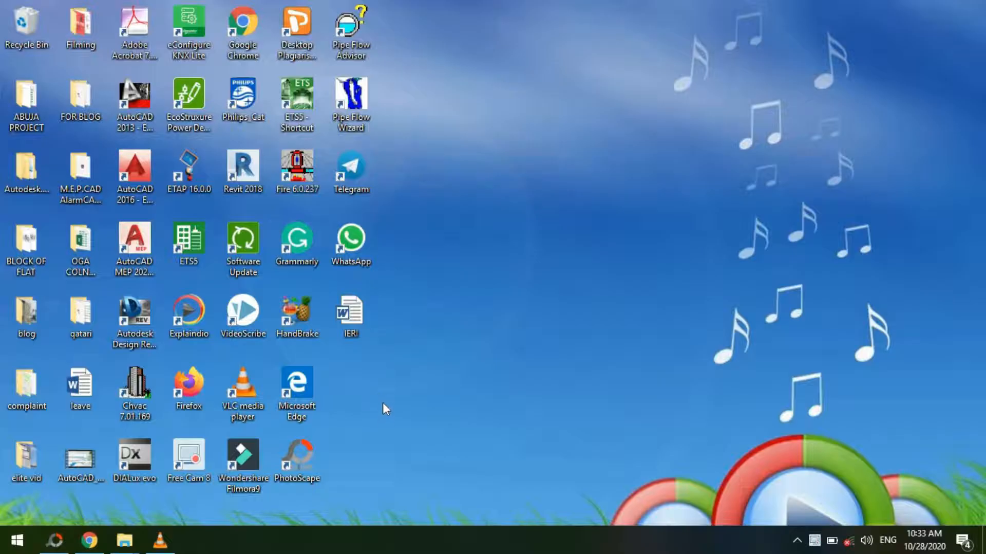
mouse_move(379, 358)
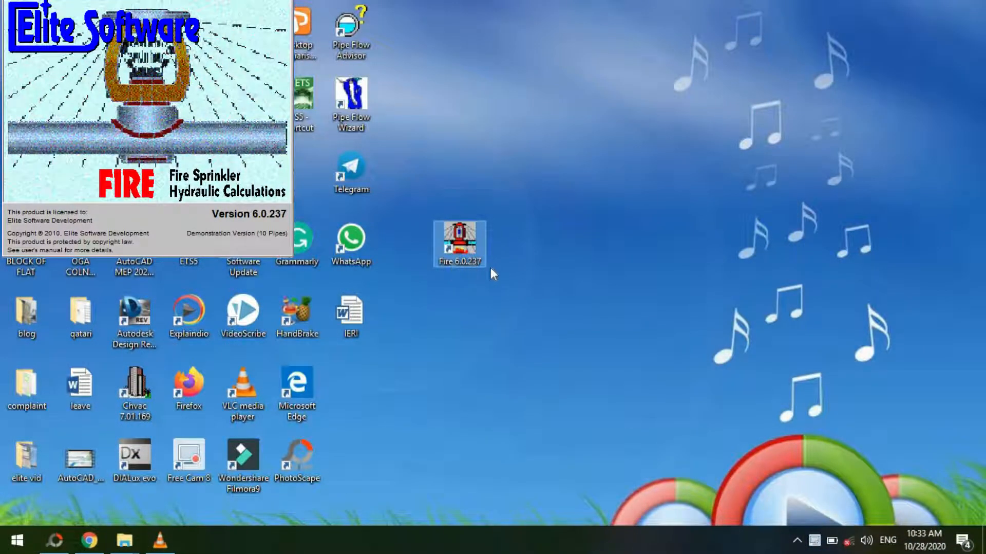
mouse_move(166, 453)
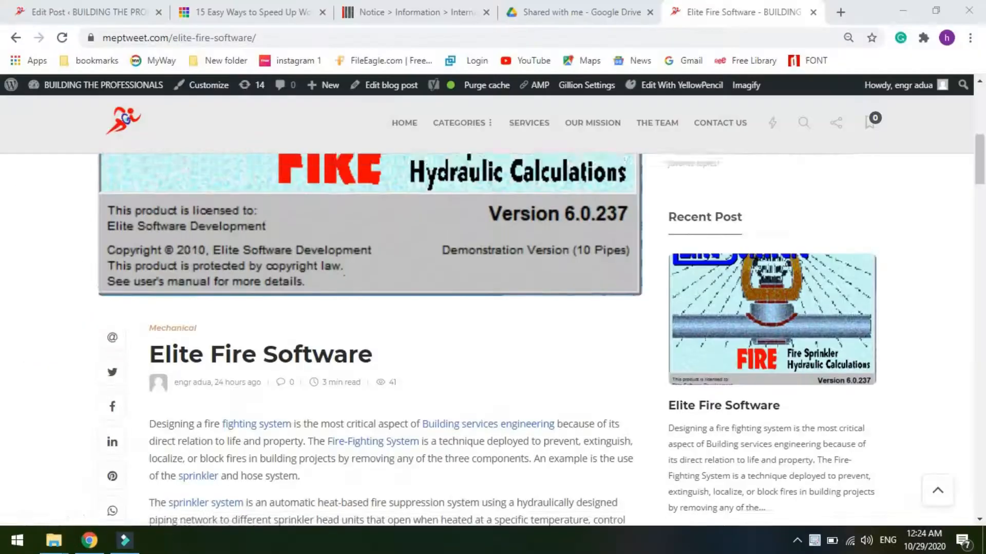
- Scroll the Elite Fire Software post to its download links and follow 'Download the Elite Fire Wef'
scroll("down", 3)
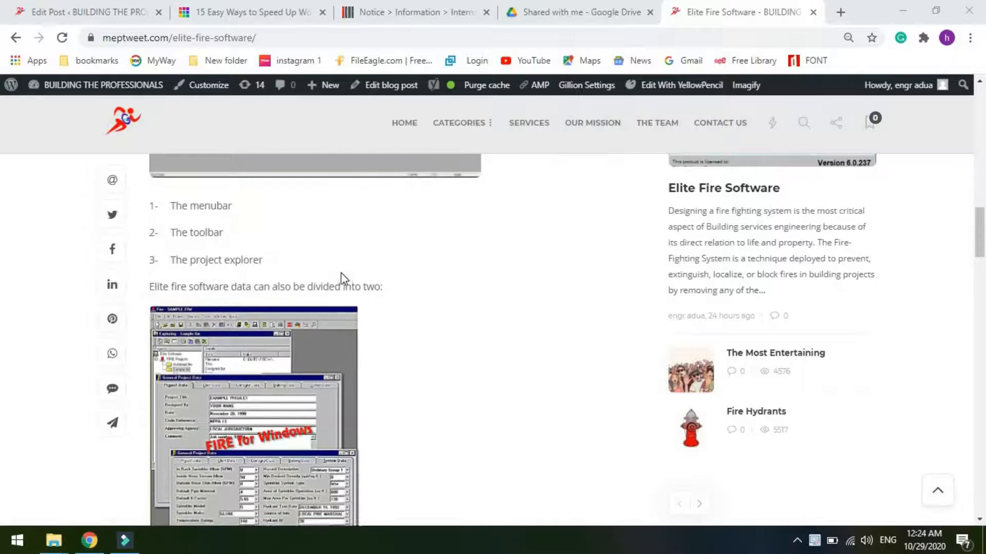
scroll("down", 3)
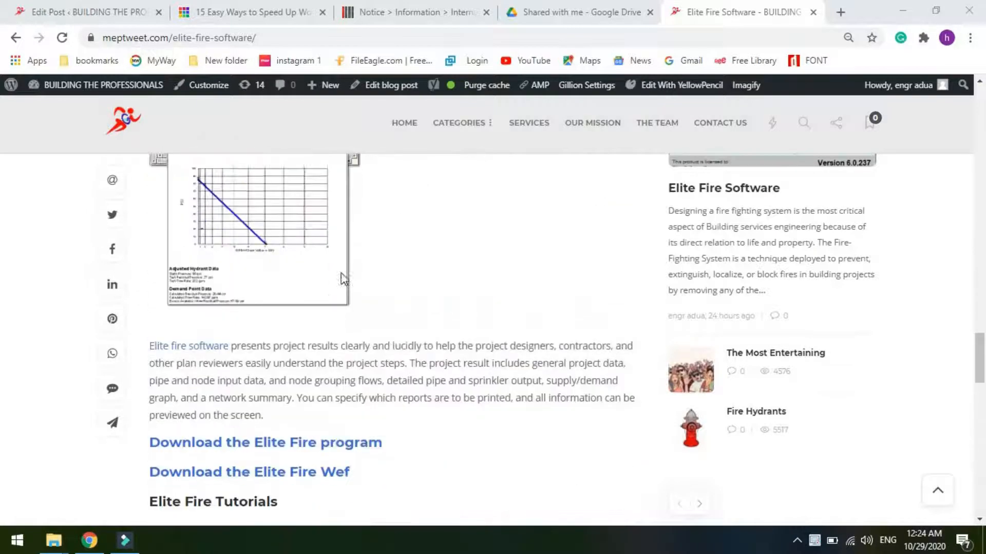
scroll("down", 3)
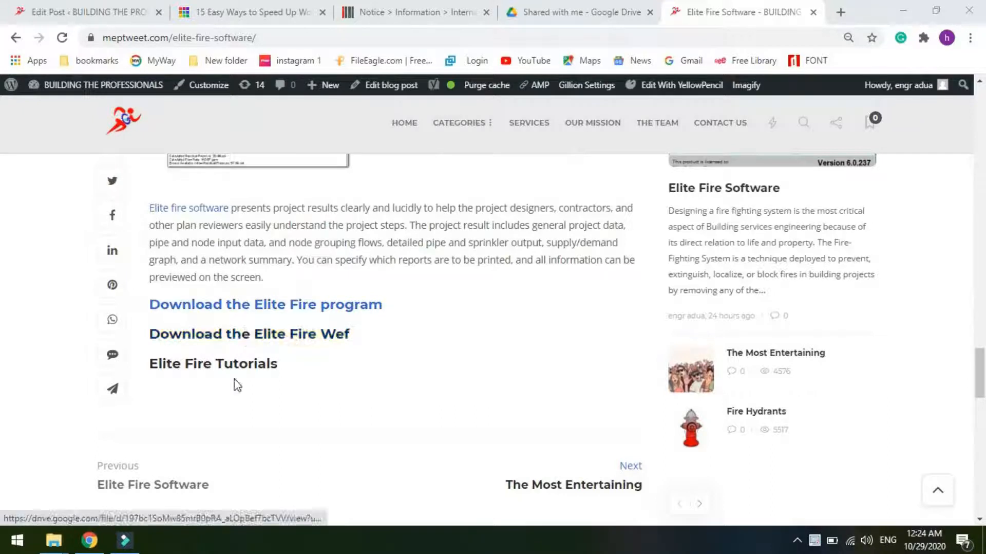
mouse_move(250, 334)
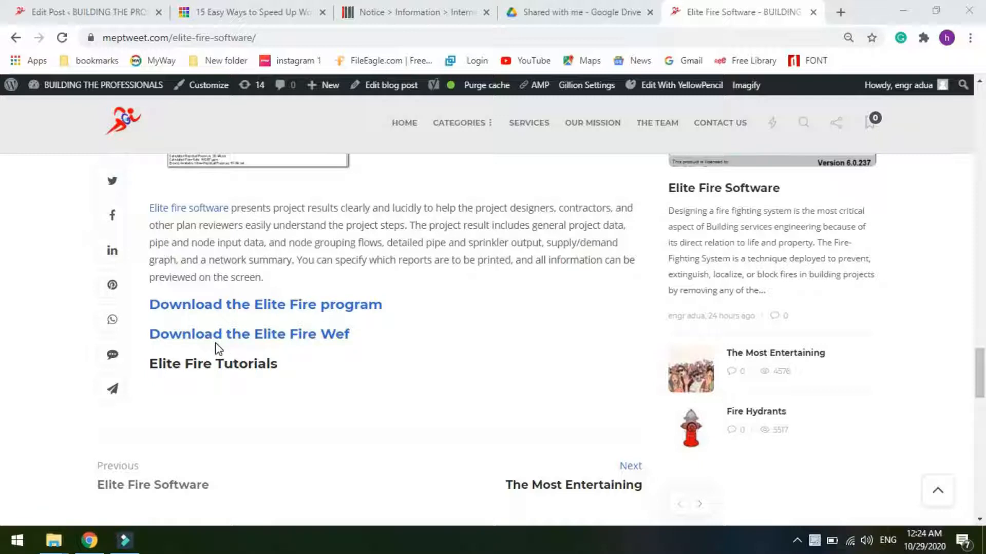
left_click(123, 540)
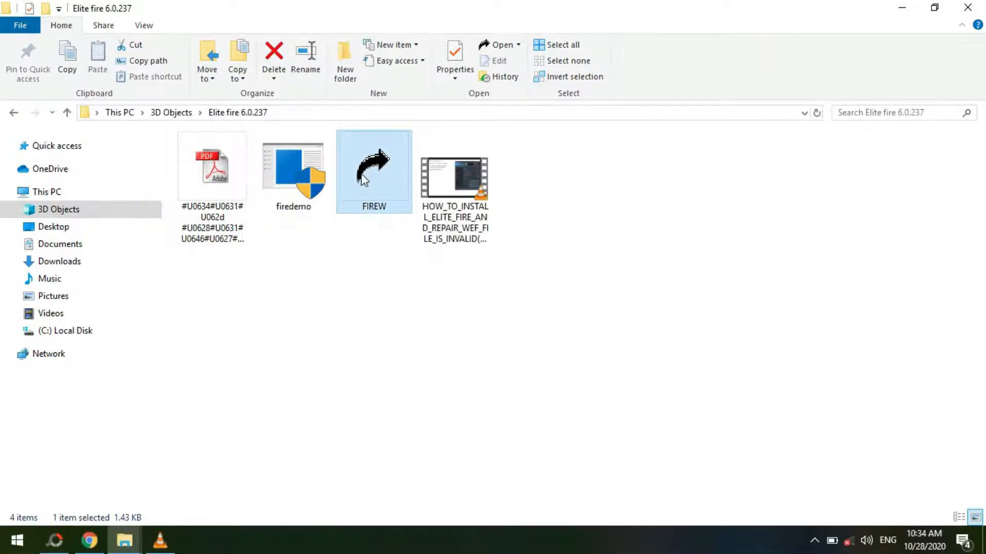
- Copy the FIREW file from the Elite fire 6.0.237 folder via its context menu
right_click(375, 170)
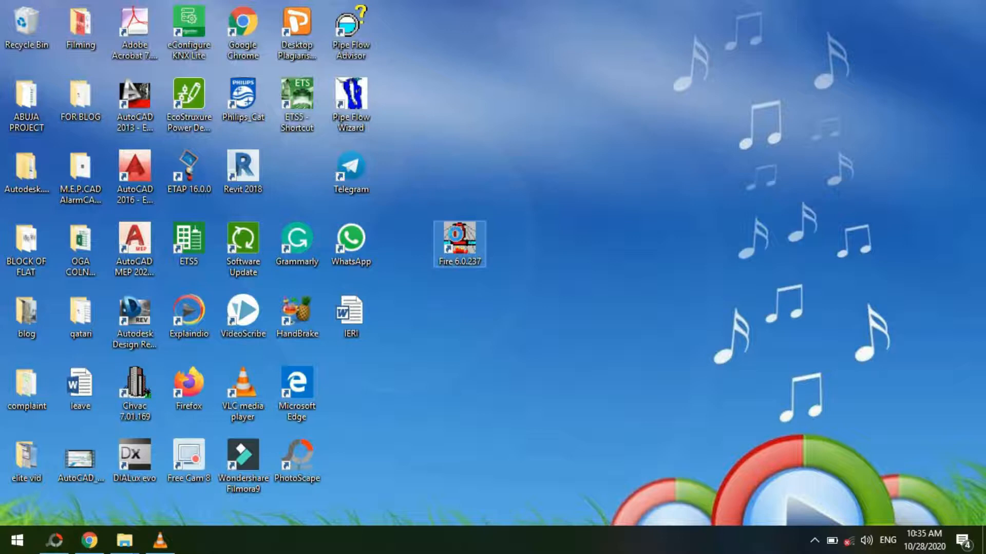
- Open the Fire 6.0.237 shortcut's file location to reach the Elite Firew installation folder
right_click(460, 244)
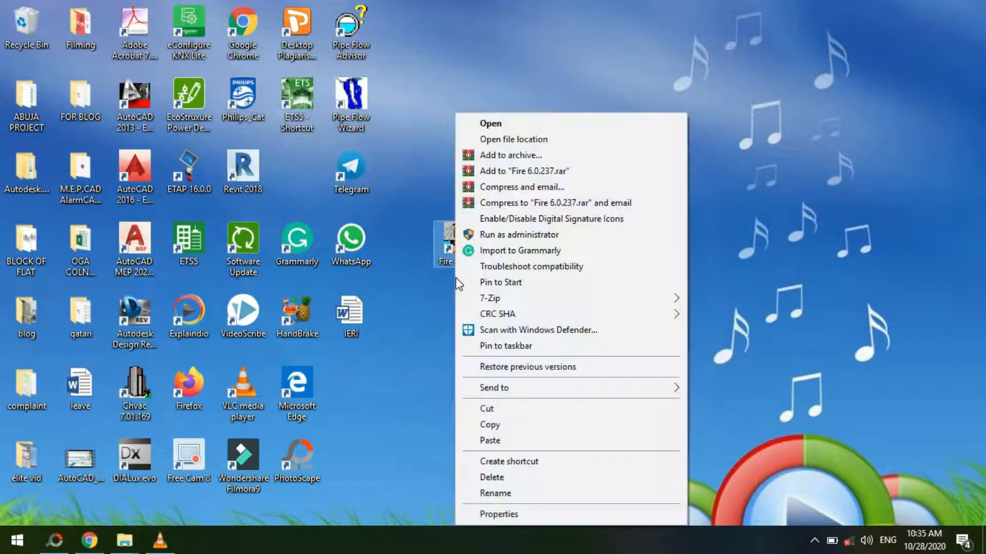
mouse_move(515, 202)
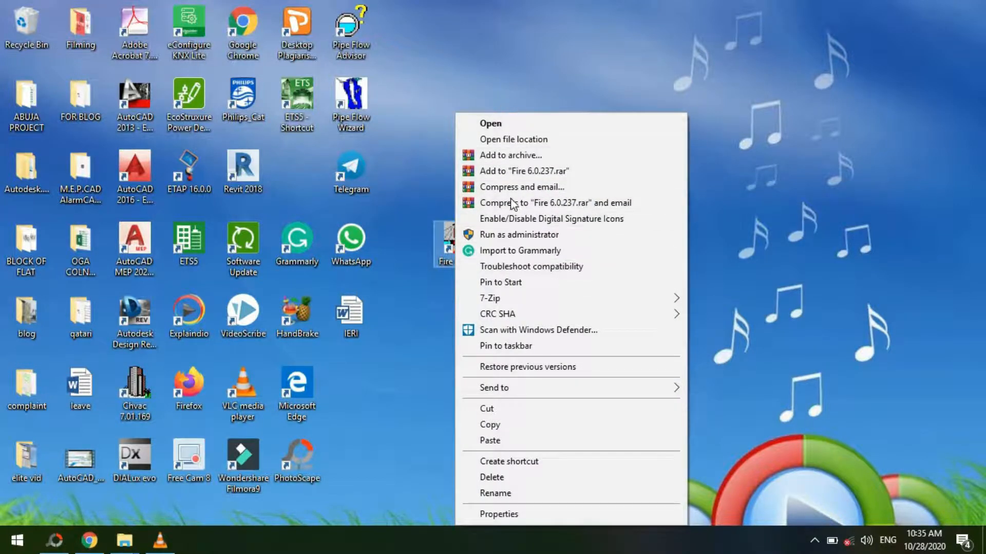
mouse_move(513, 139)
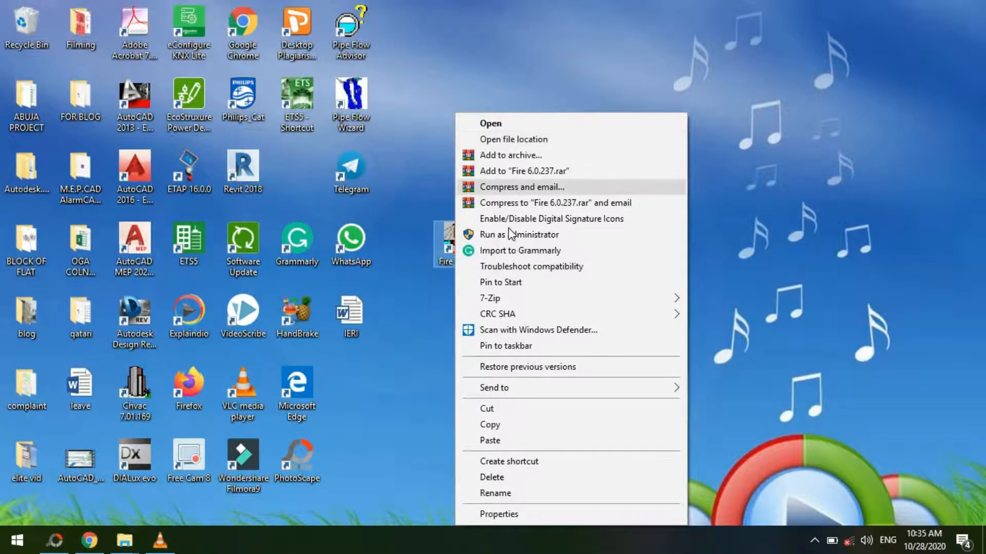
left_click(513, 139)
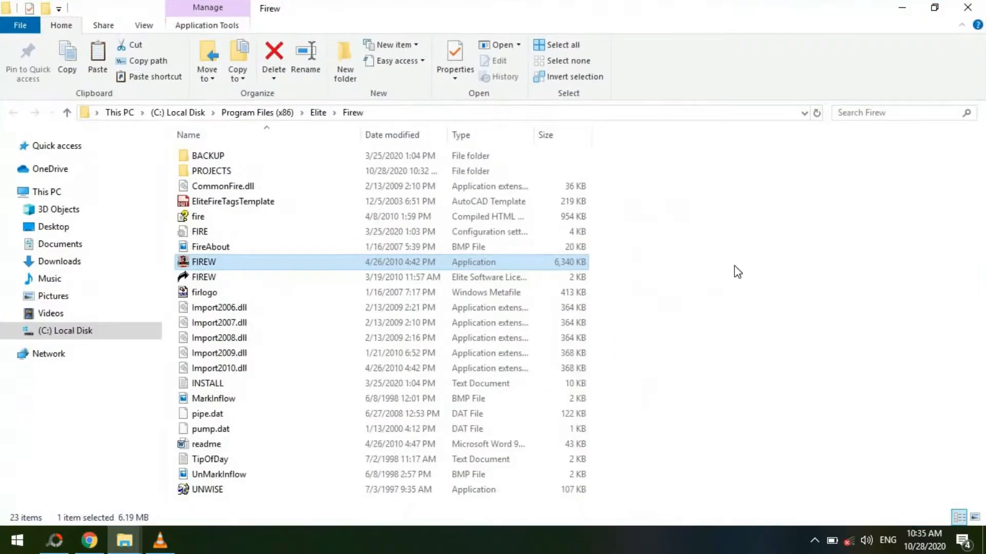
- Paste FIREW.wef into the Firew folder, close Explorer, and launch Fire 6.0.237 to its splash screen
right_click(737, 271)
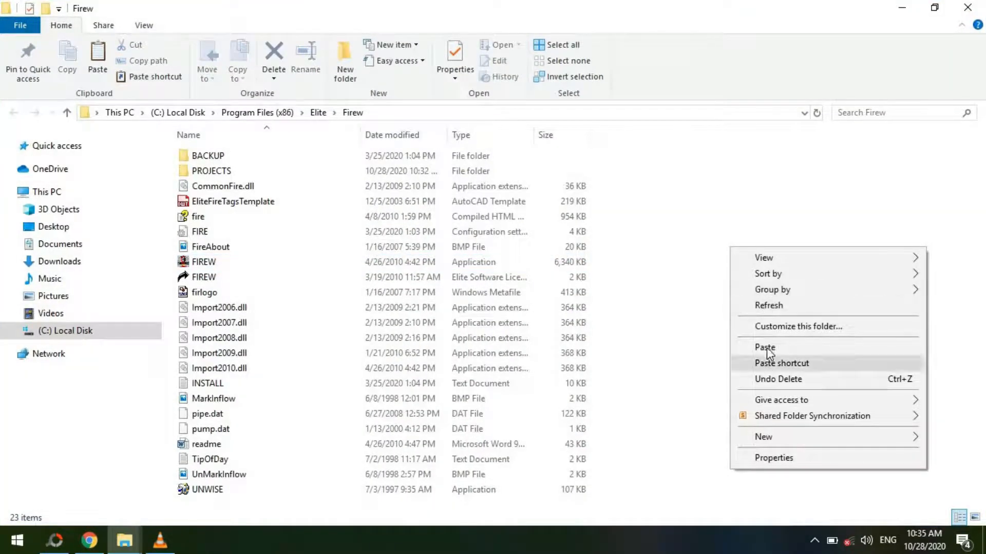
left_click(764, 347)
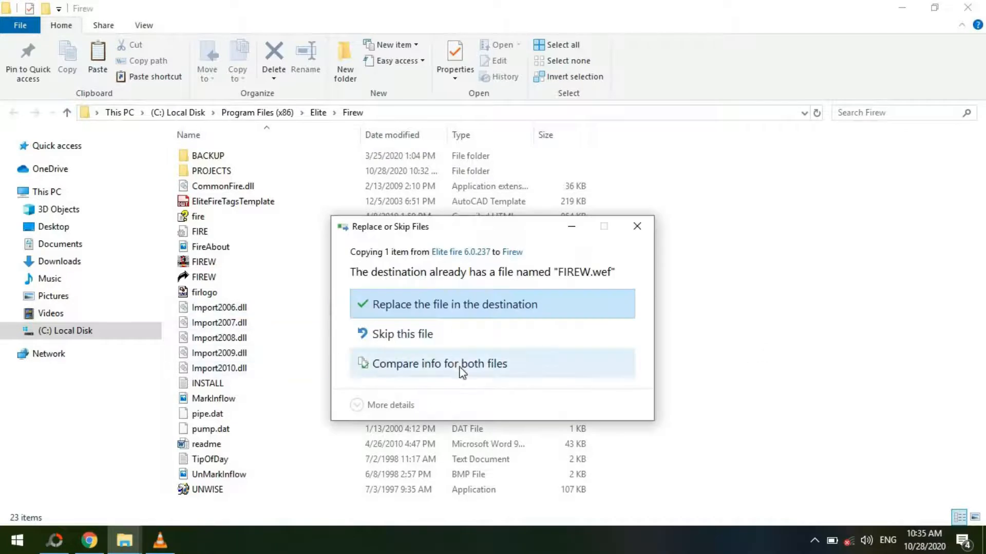
mouse_move(447, 308)
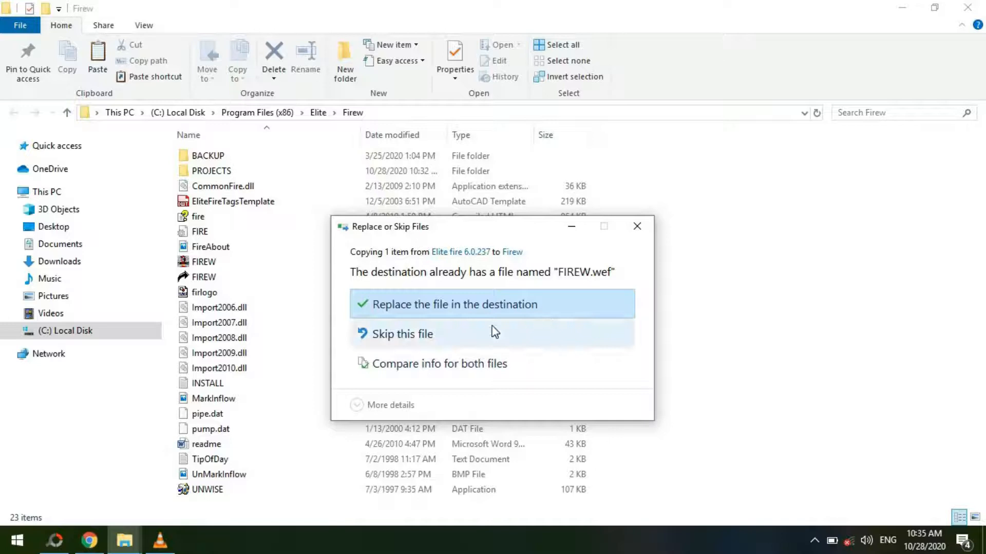
mouse_move(552, 296)
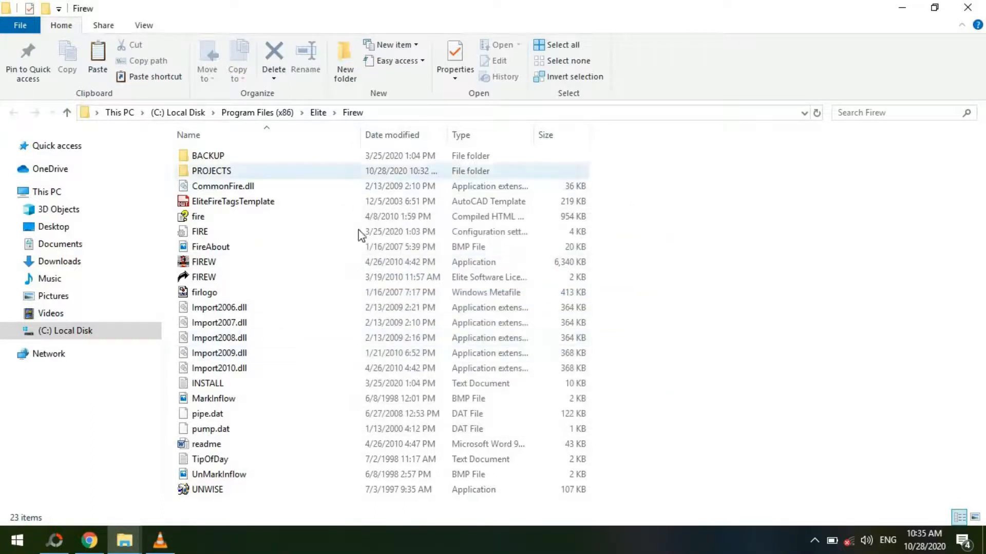
mouse_move(210, 246)
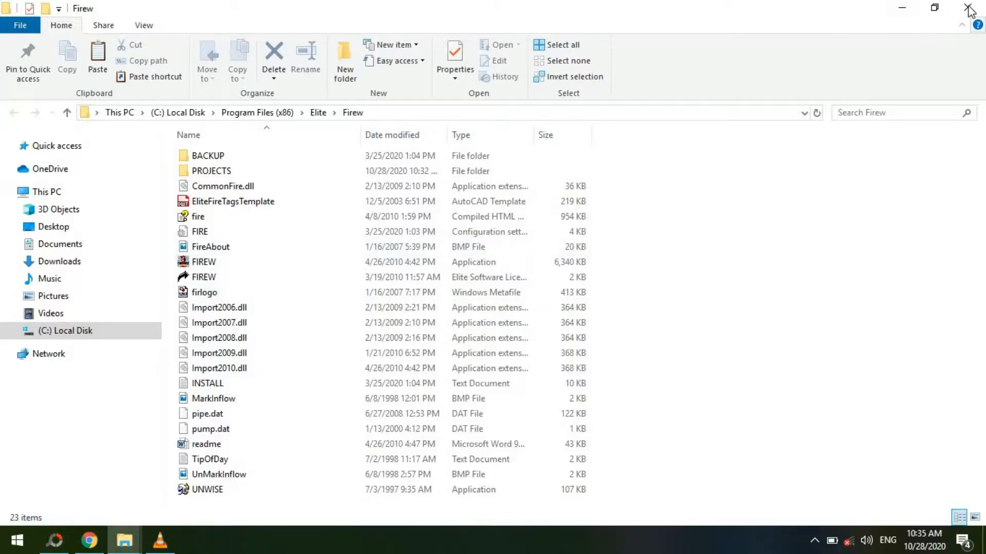
left_click(972, 8)
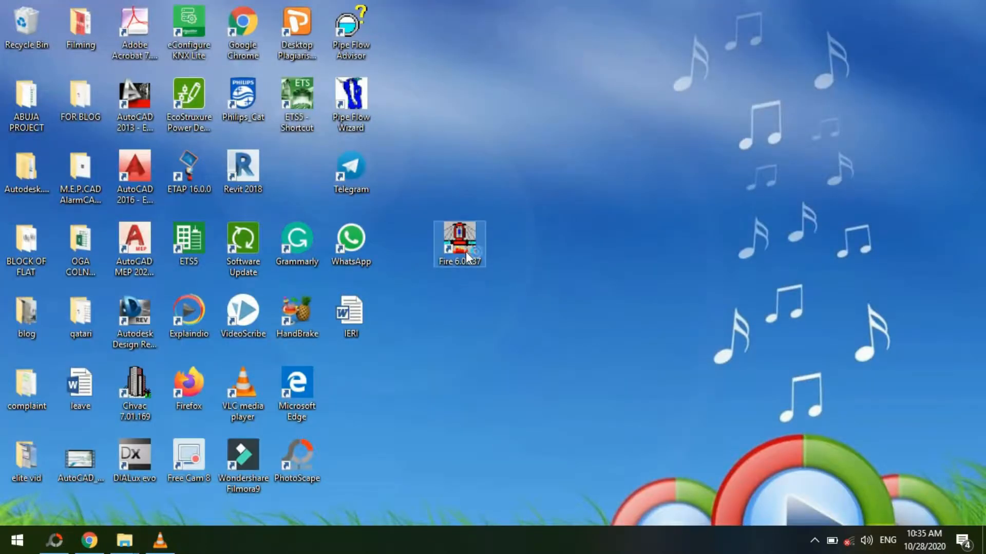
double_click(459, 244)
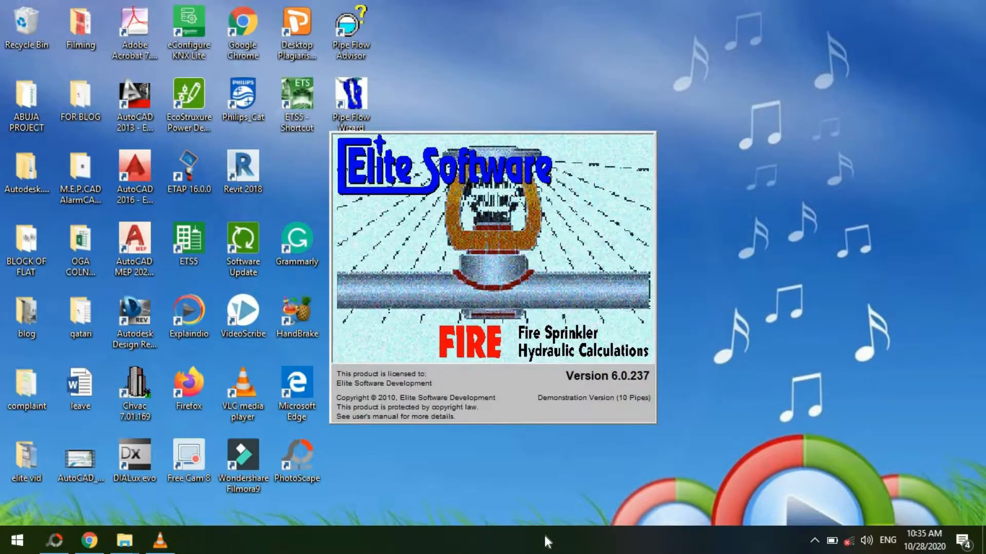